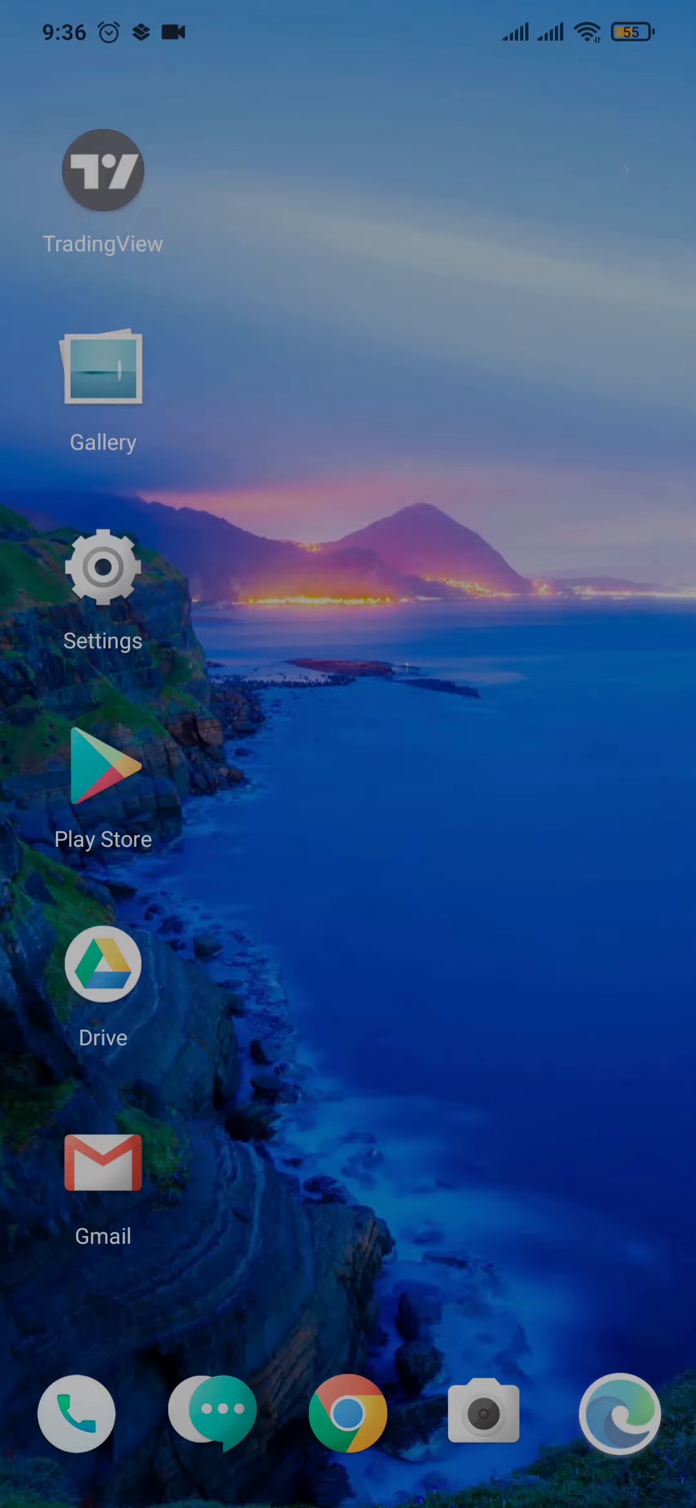
Swipe the home screen until the First Republic app icon comes into view.
scroll(up, 3)
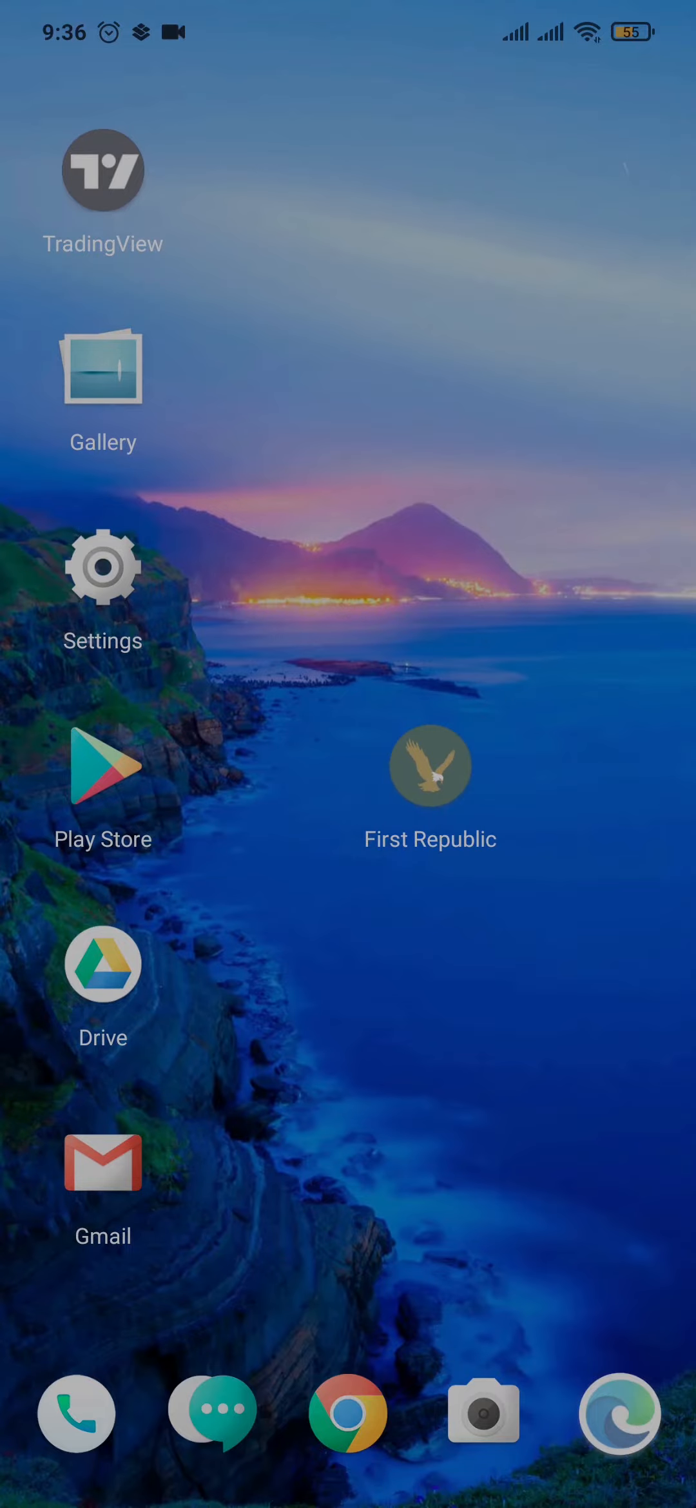
Launch the First Republic app to its sign-in screen.
click(429, 765)
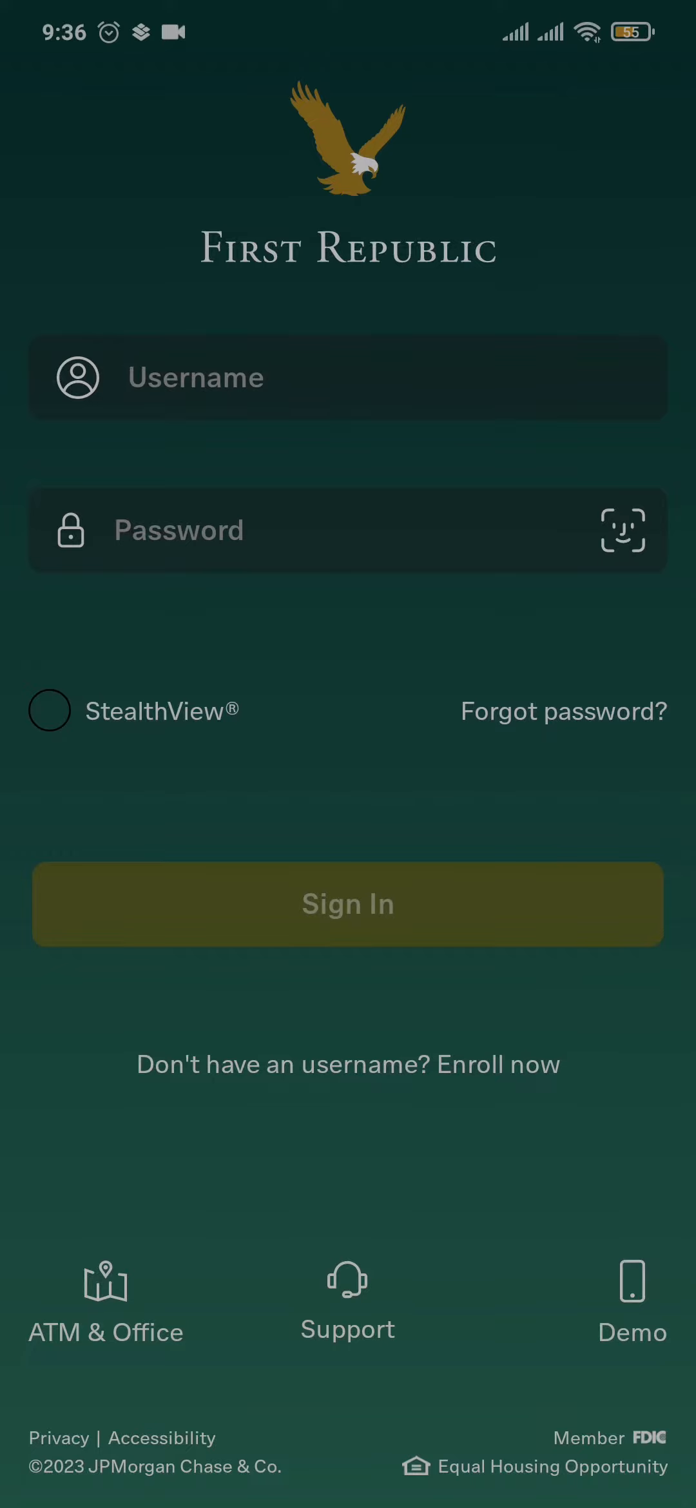
Start 'Enroll now' and keep Checking selected in the Account Type list.
click(494, 1065)
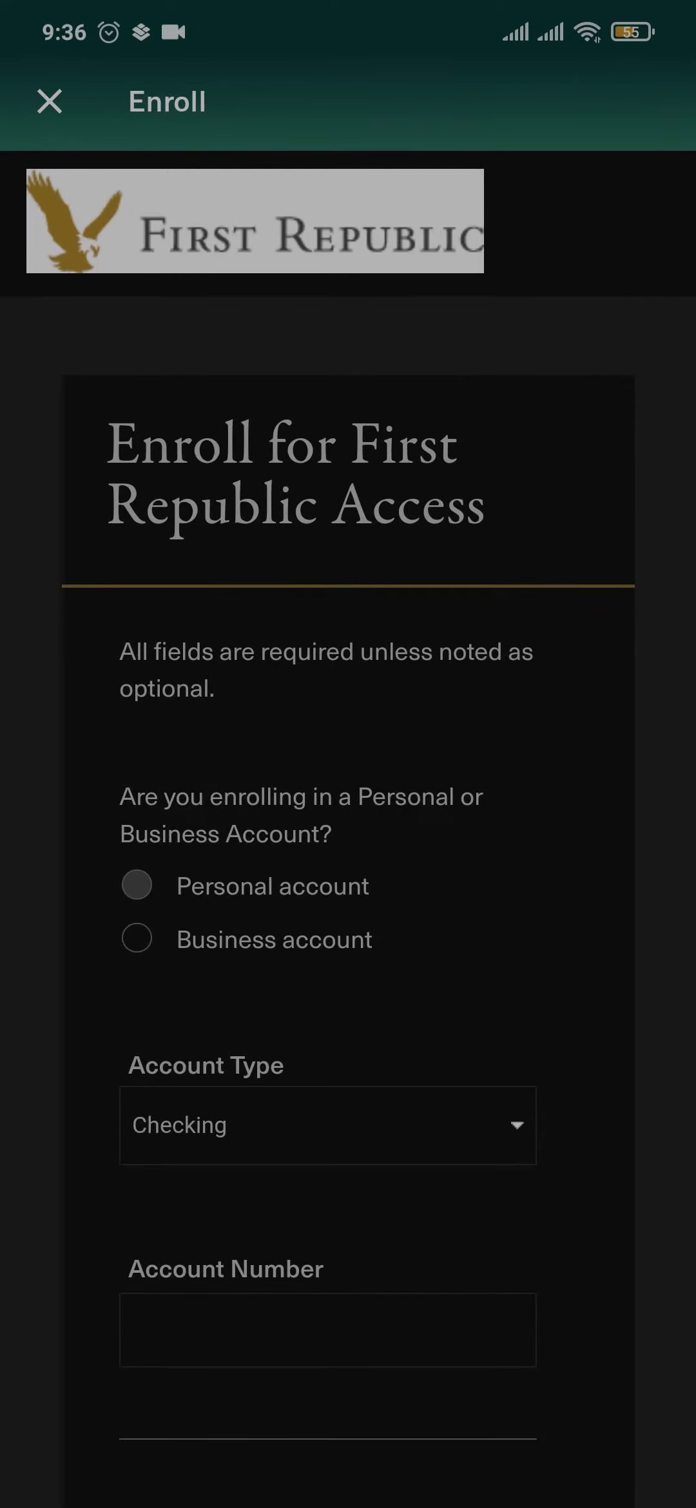
scroll(down, 3)
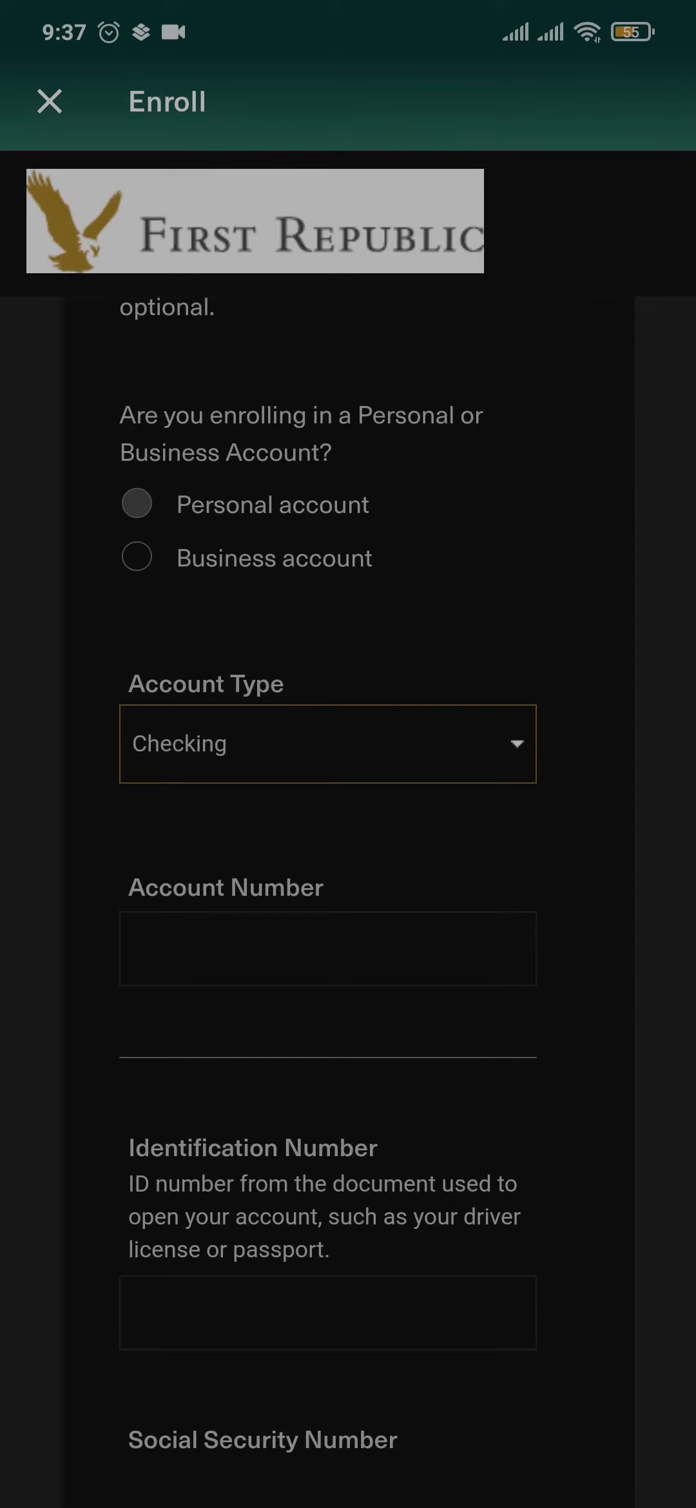
click(327, 744)
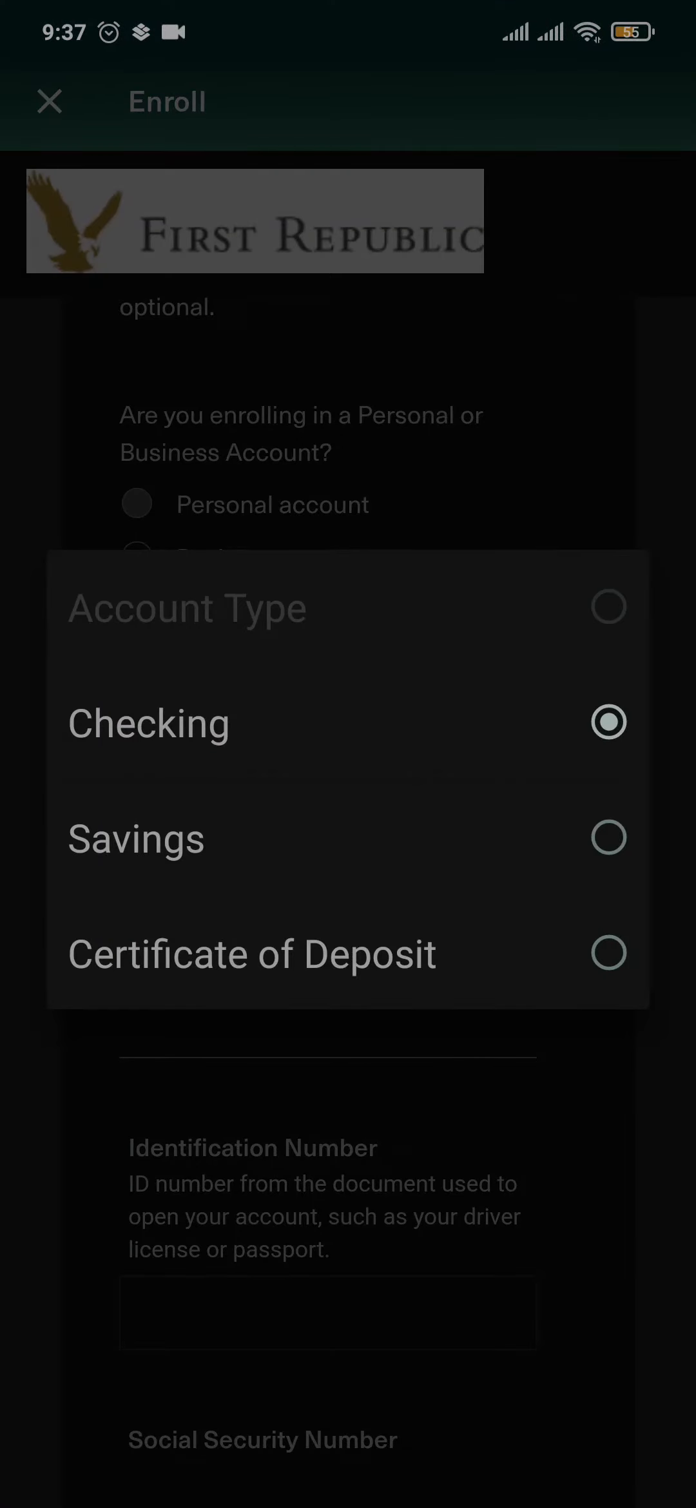
click(148, 721)
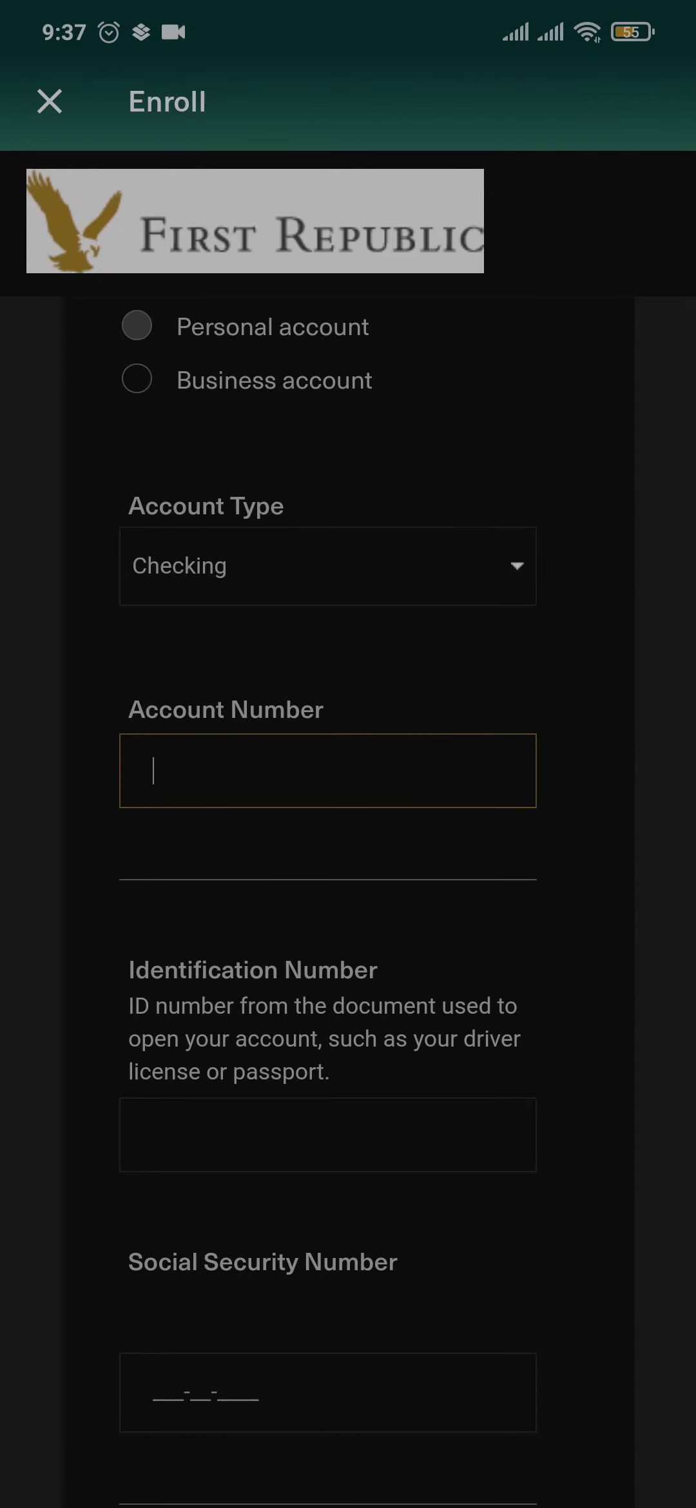
Scroll past the identification and SSN fields to the username, password and email section.
scroll(down, 3)
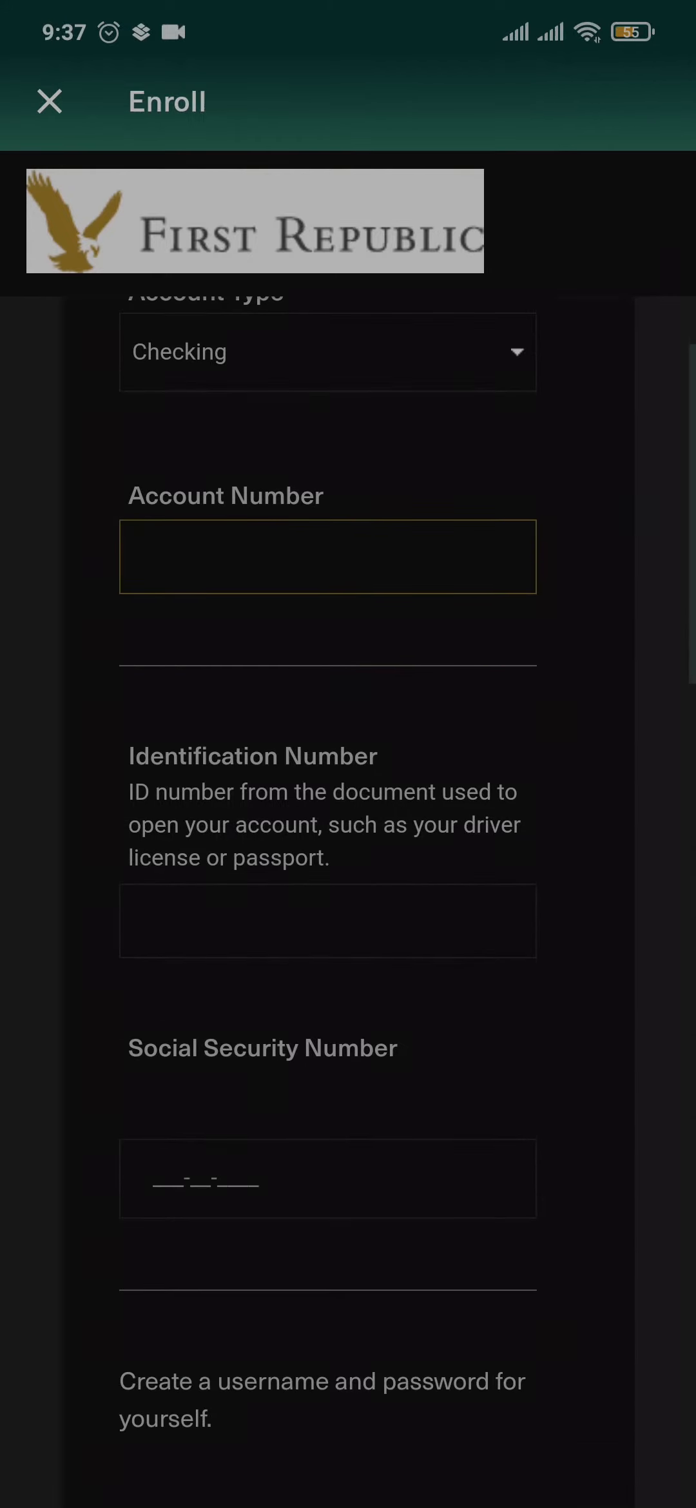
scroll(down, 3)
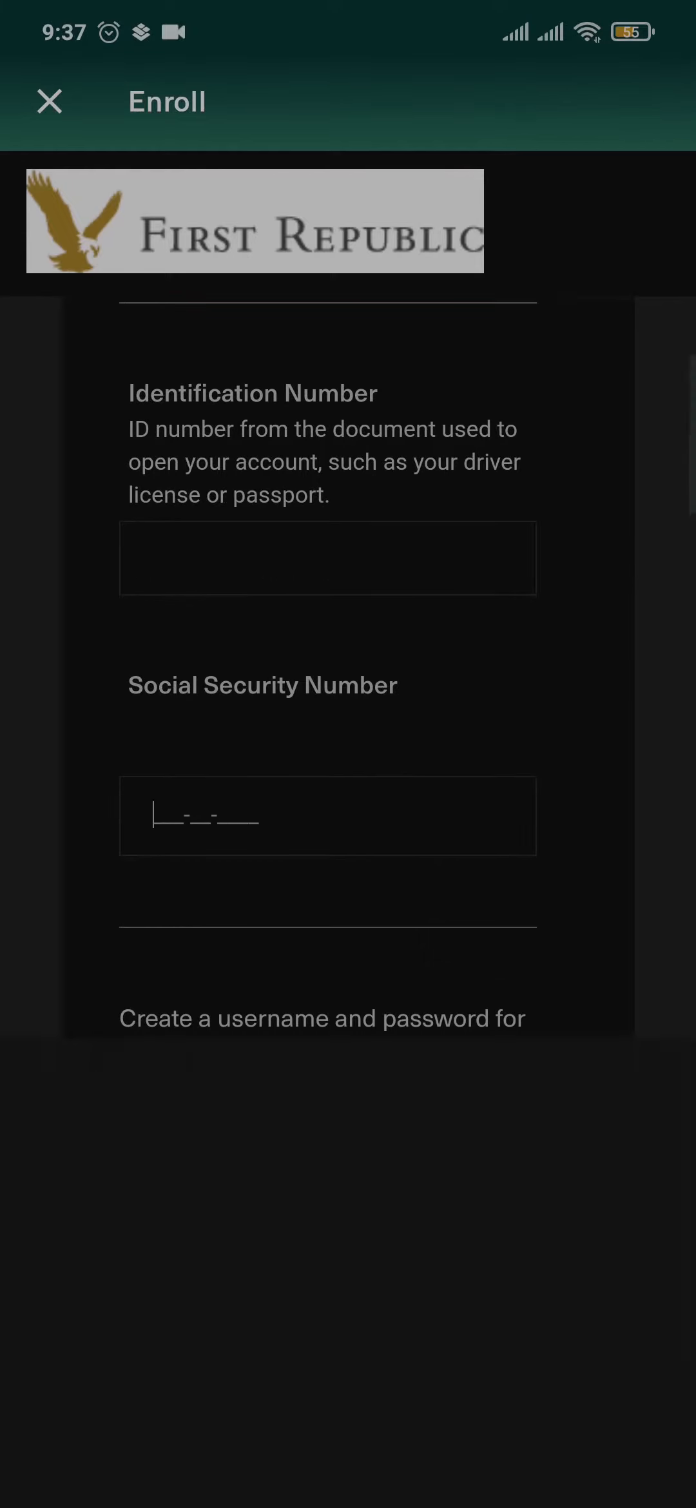
scroll(down, 3)
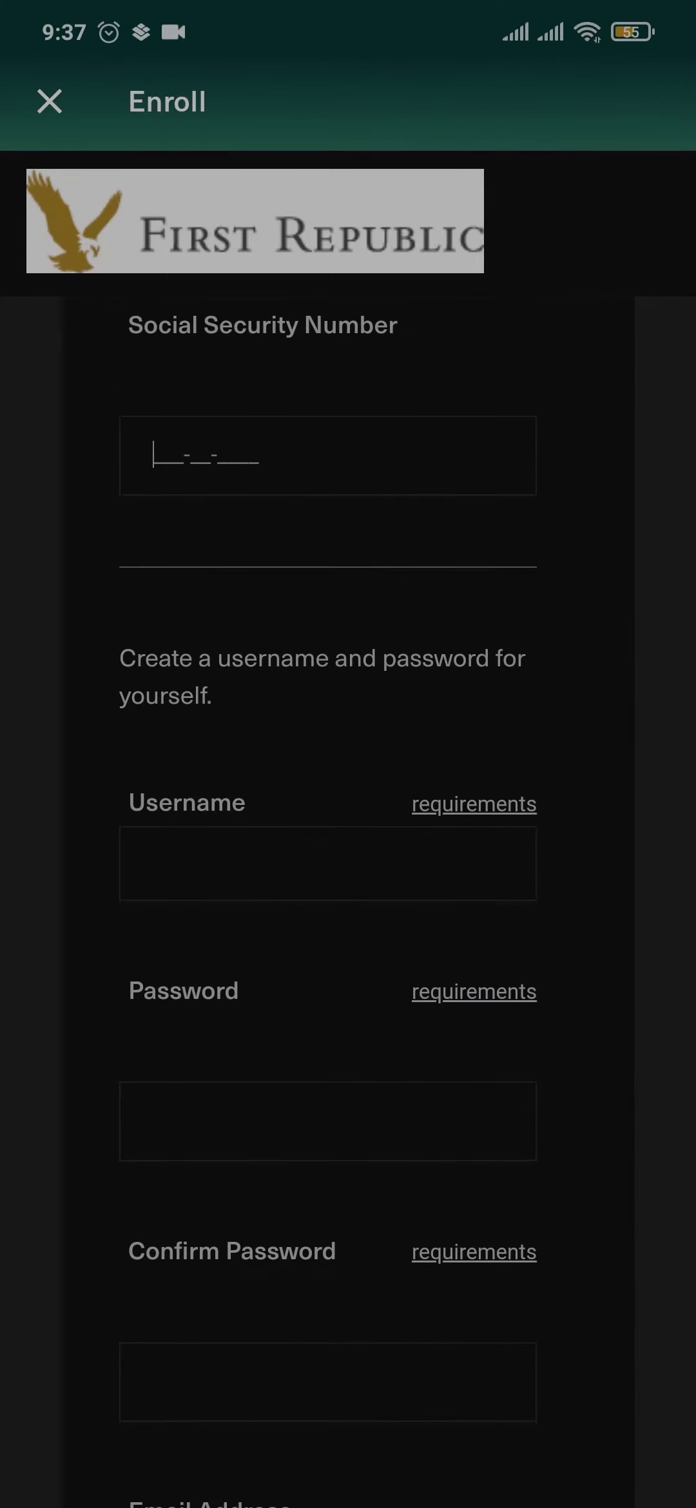
scroll(down, 3)
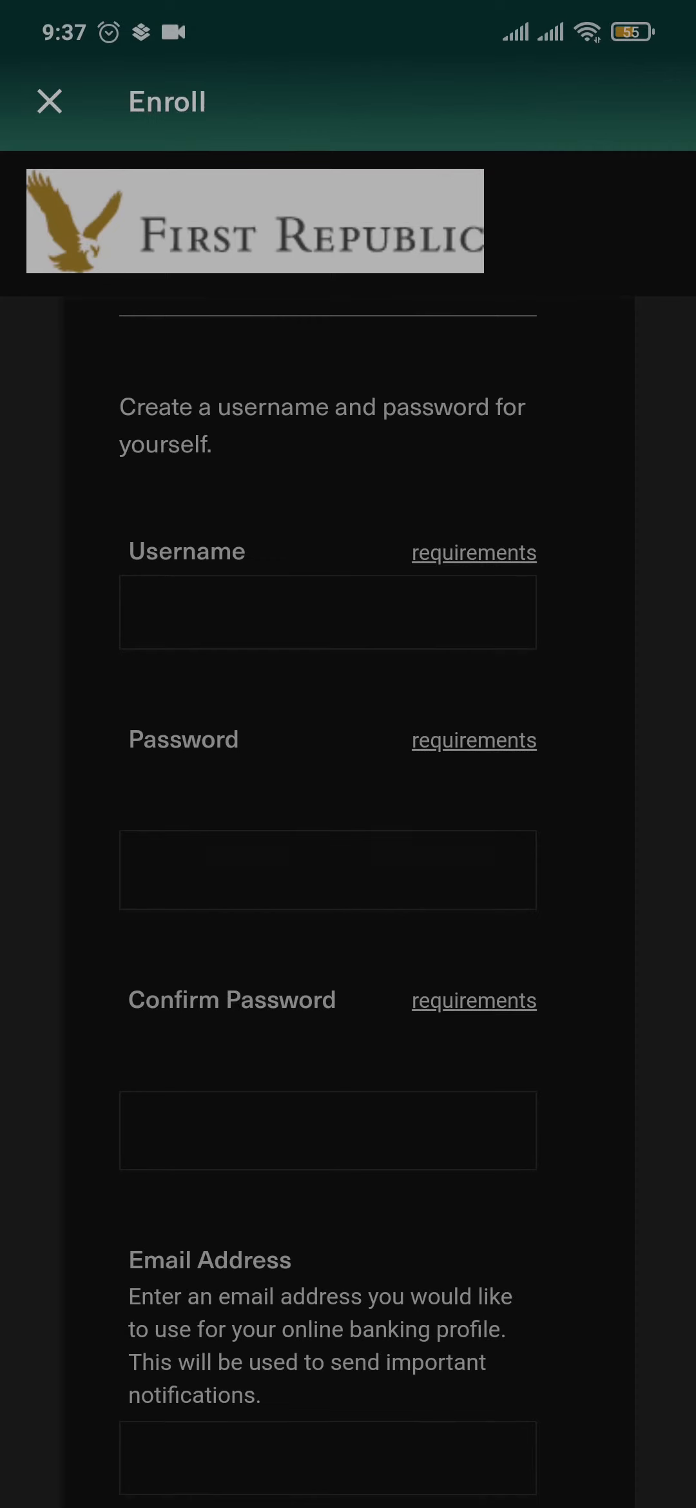
Focus the Username and Password fields without typing, then return to the form's top.
click(327, 612)
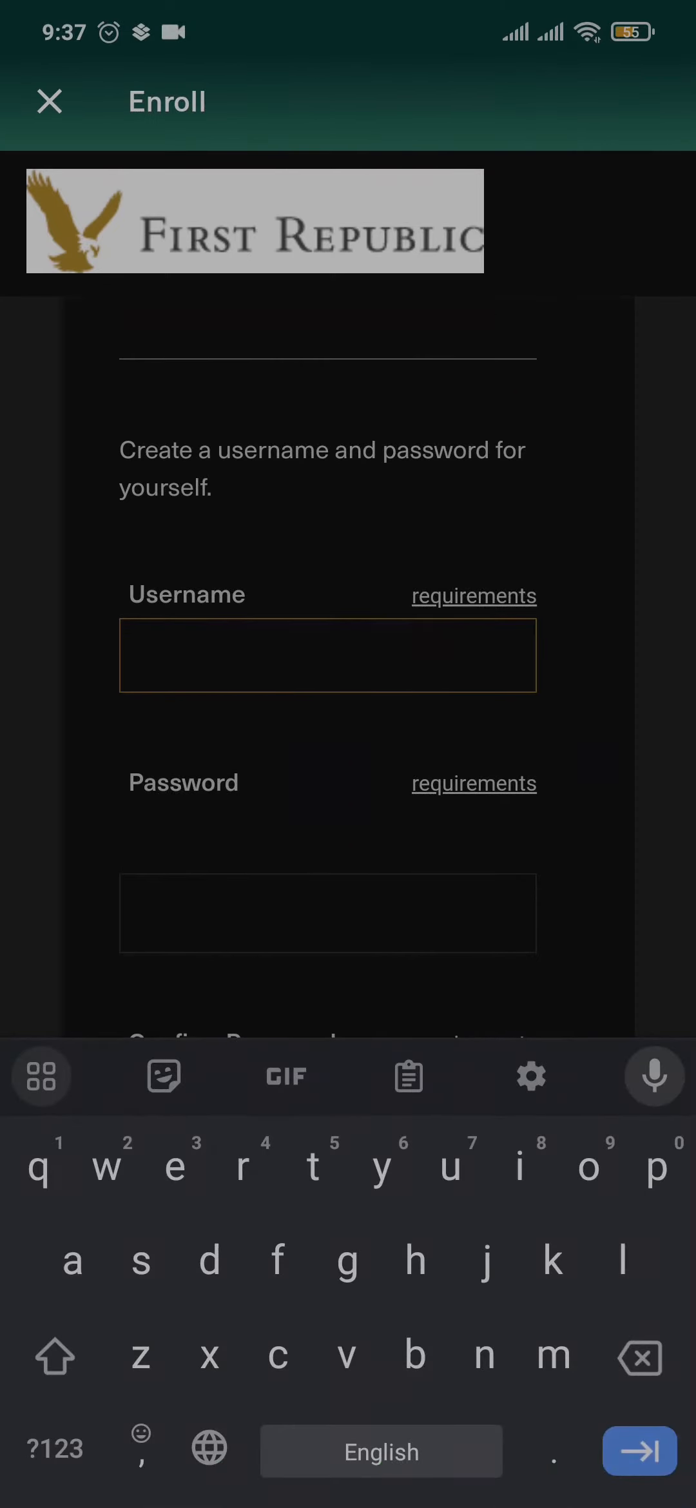
click(327, 913)
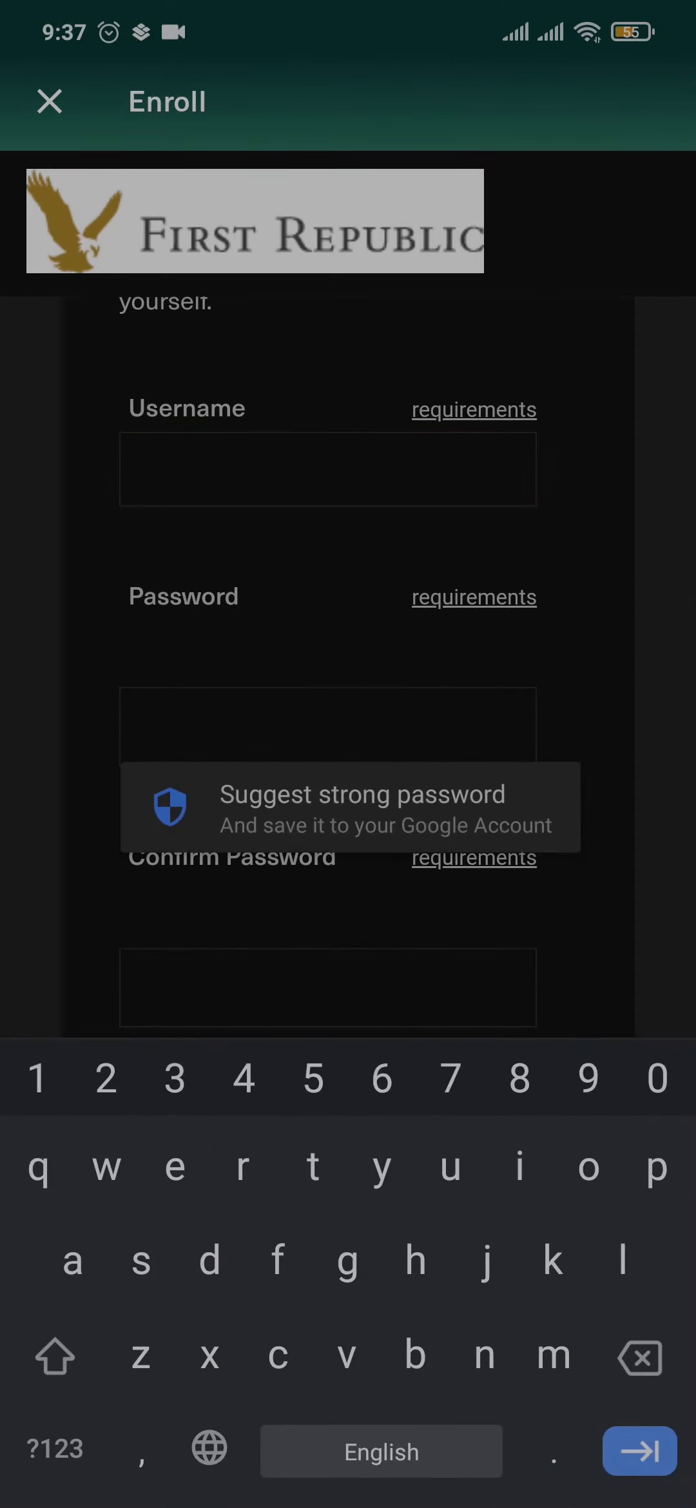
scroll(down, 3)
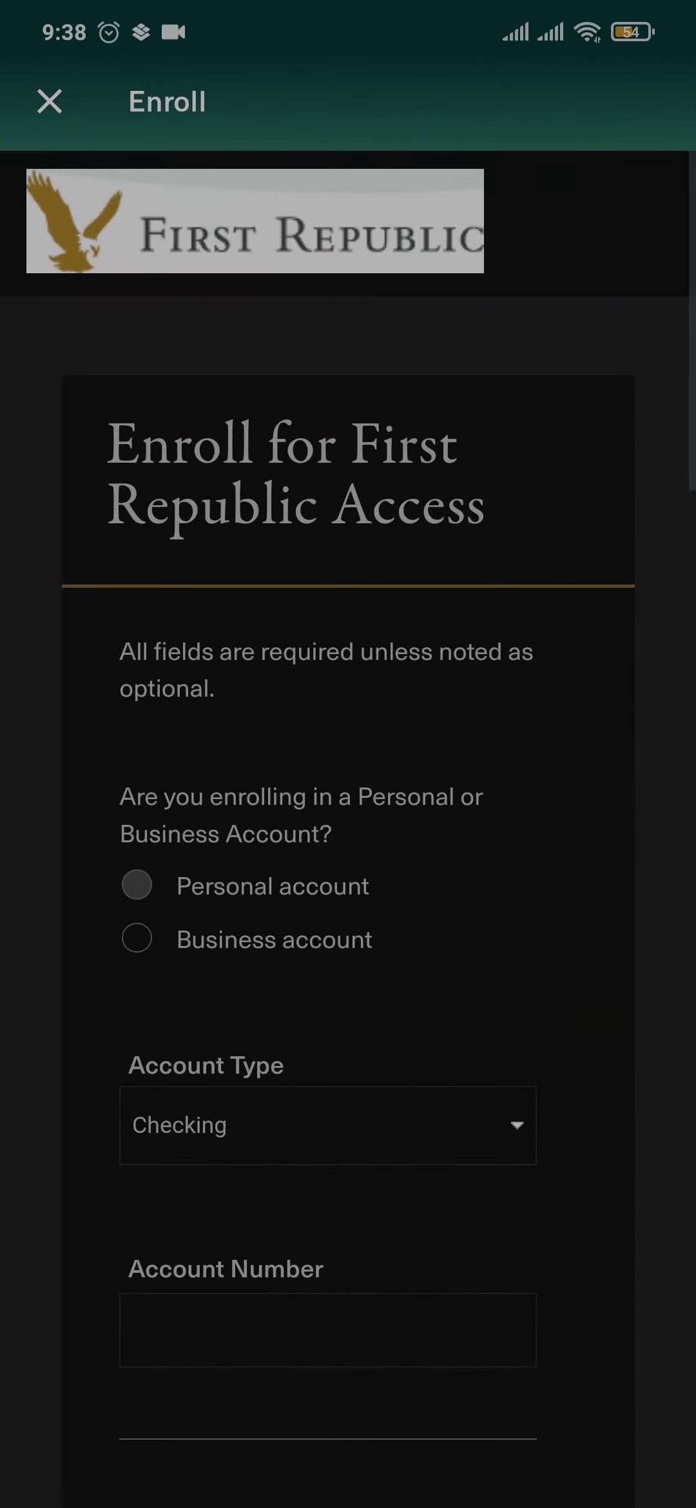
Exit the unfilled enrollment form to the Android home screen via Home.
scroll(down, 3)
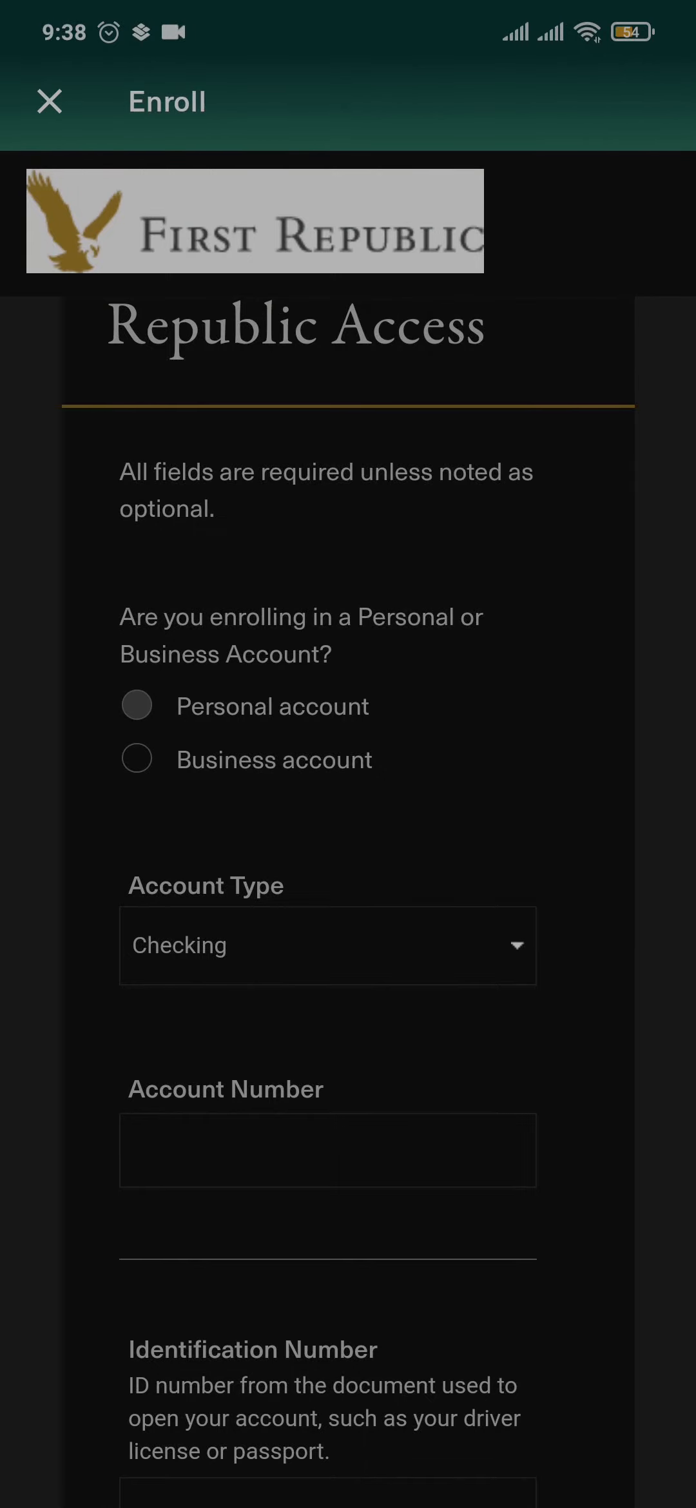
click(49, 101)
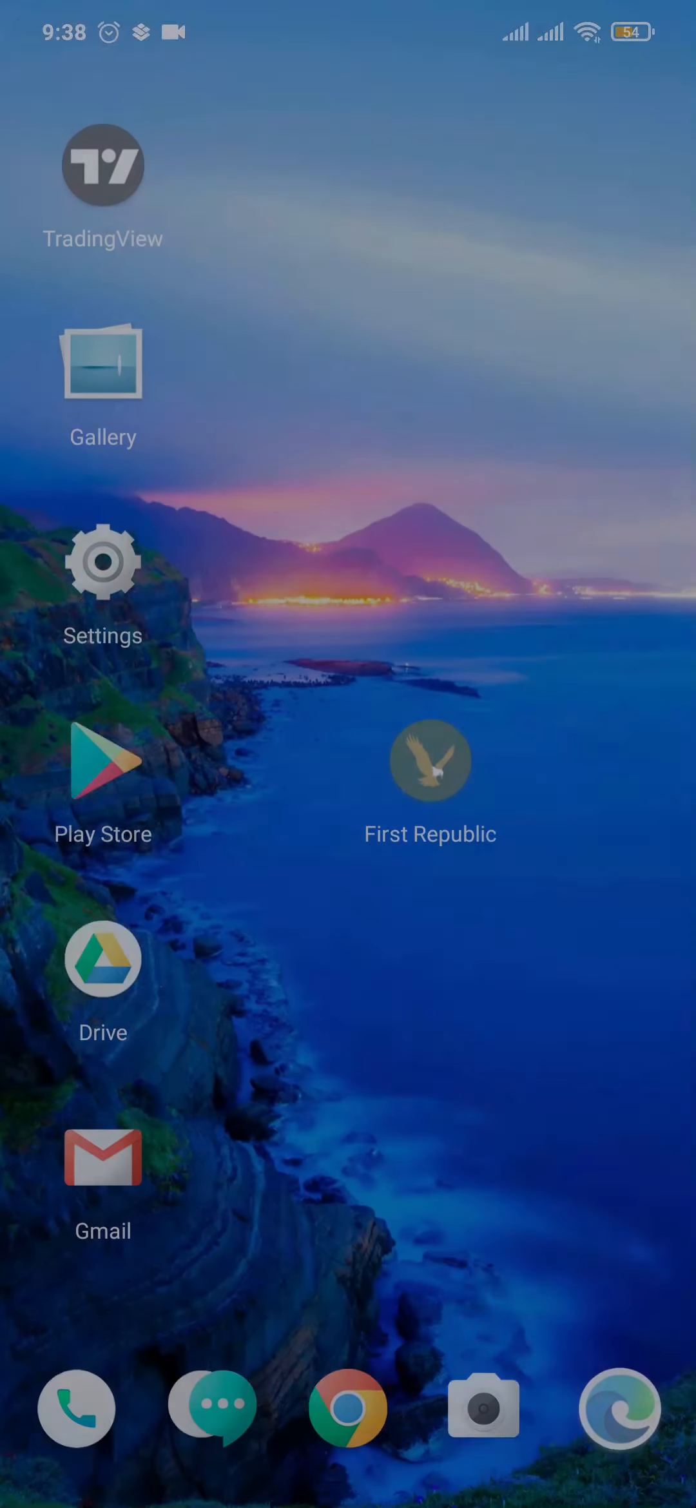